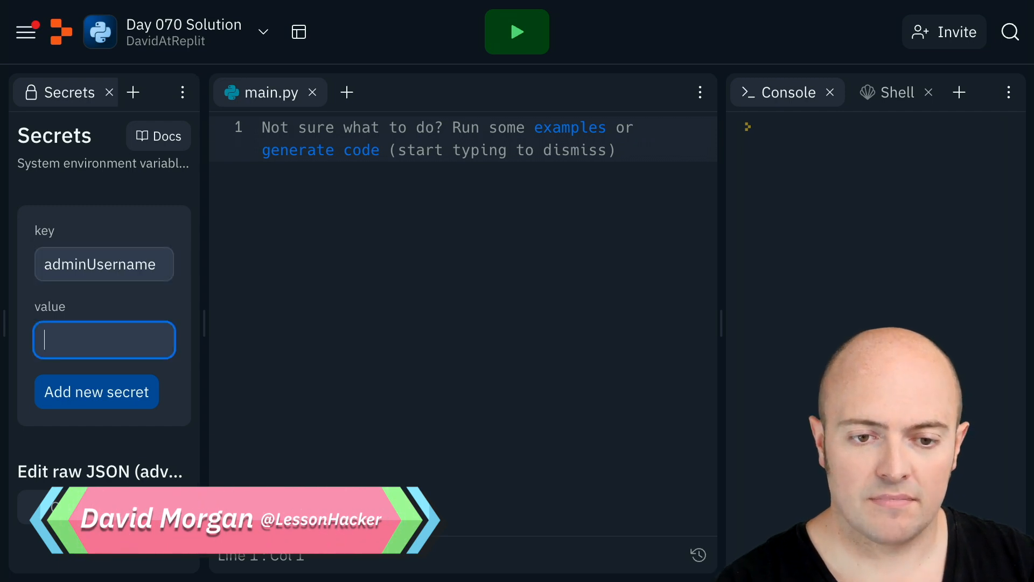
text(admin)
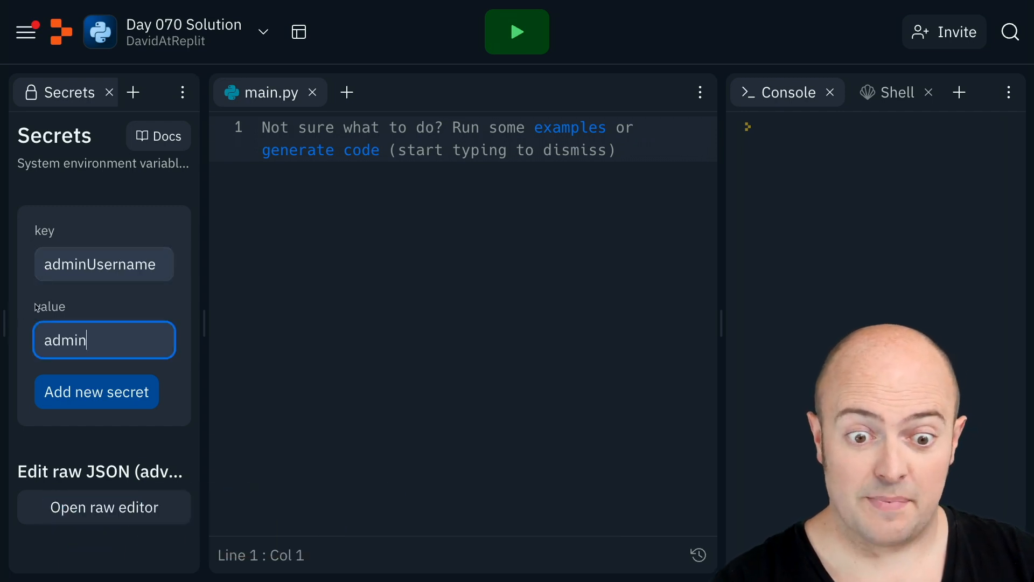
click(96, 391)
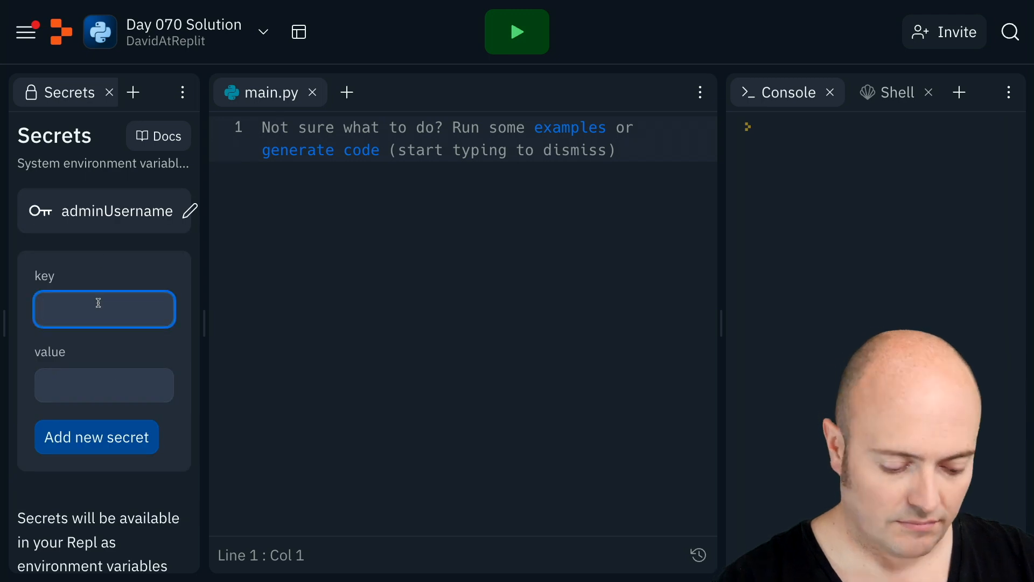
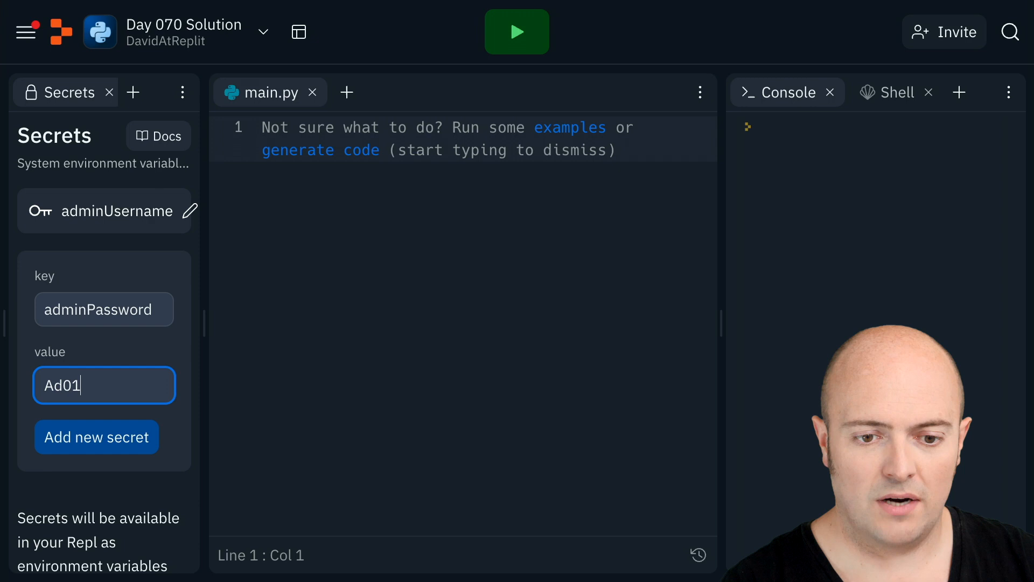
click(97, 436)
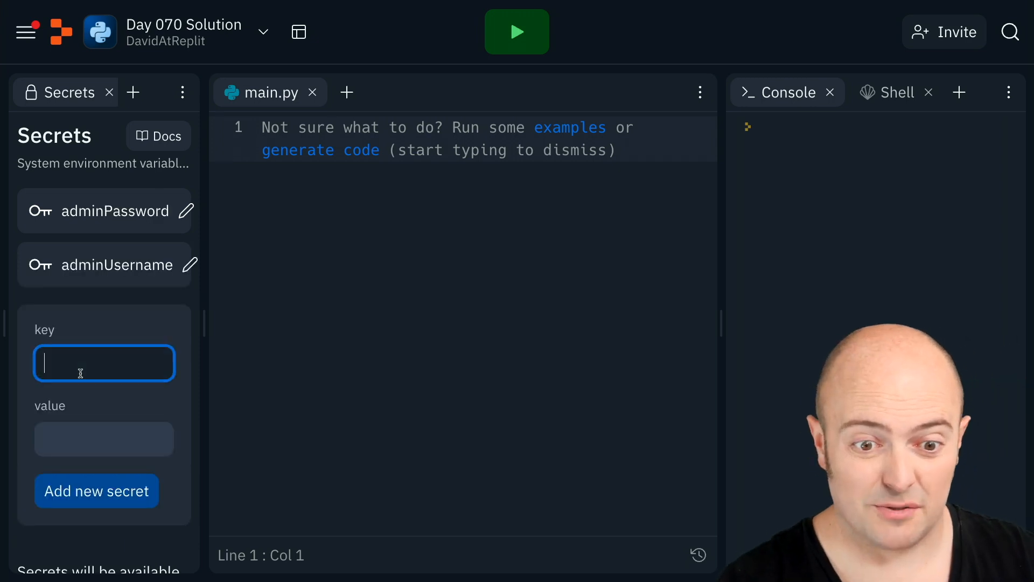
text(userna)
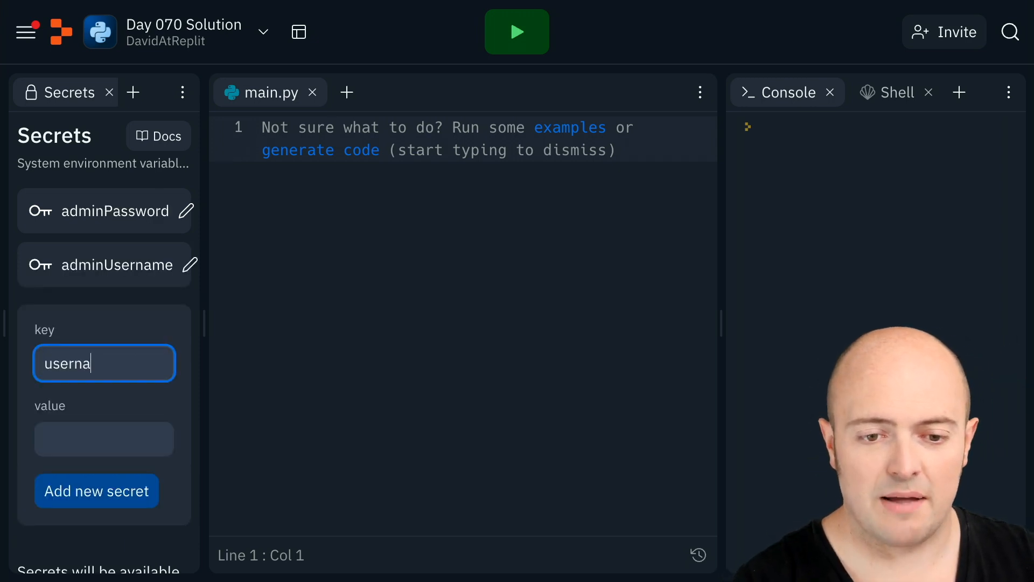
click(96, 490)
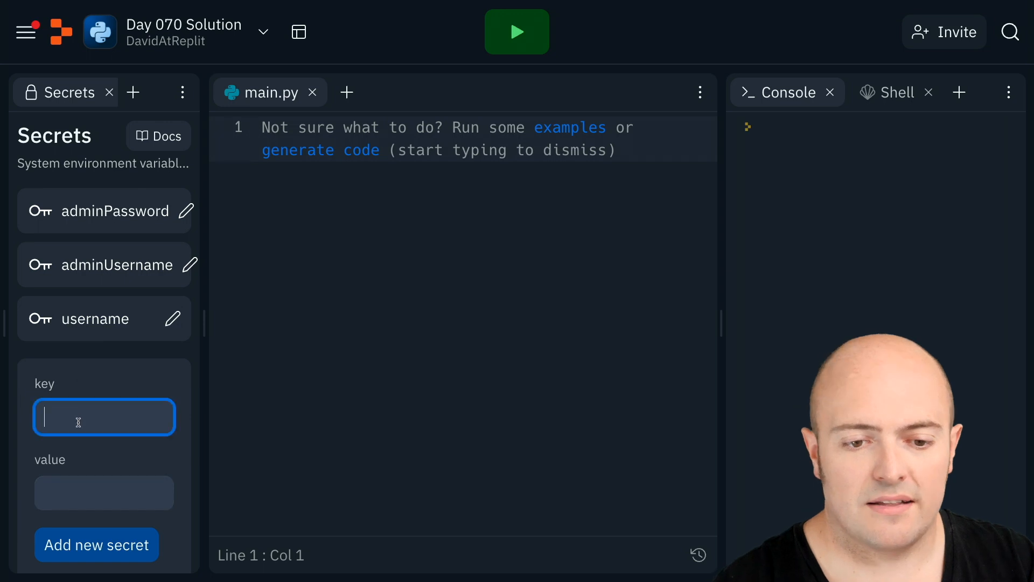
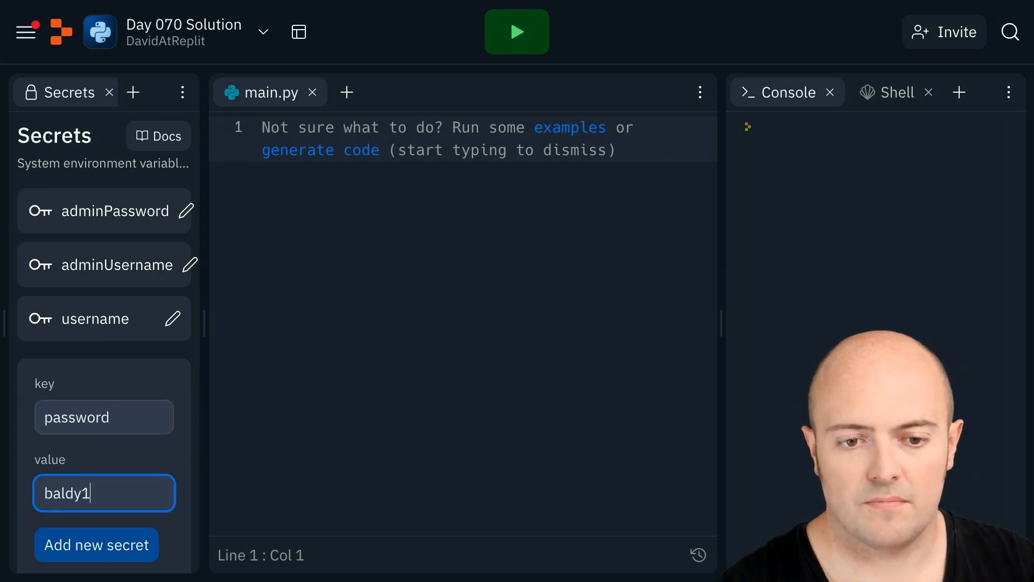
click(96, 544)
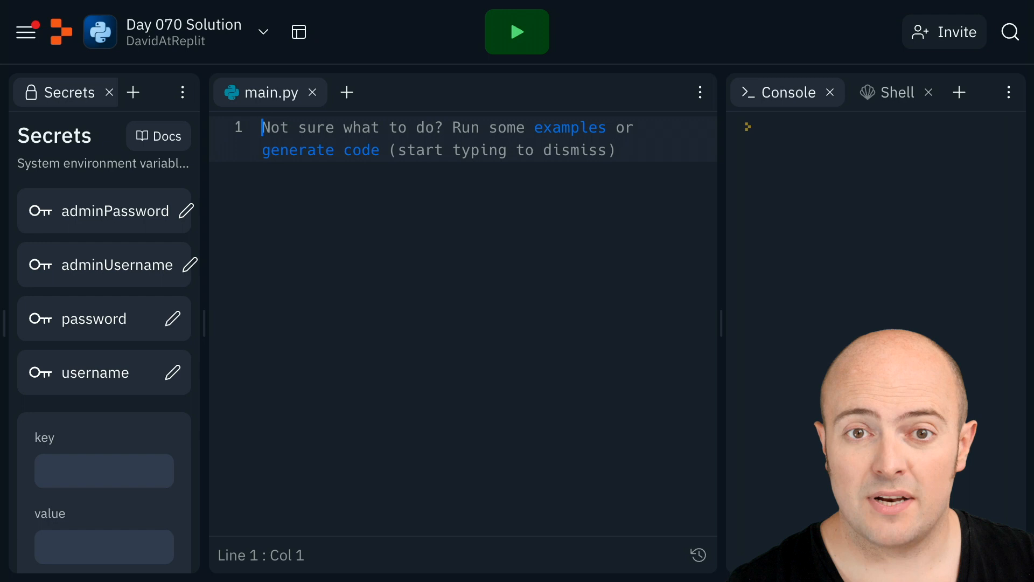
Write import os and a while True loop reading Username and Password inputs.
text(import os)
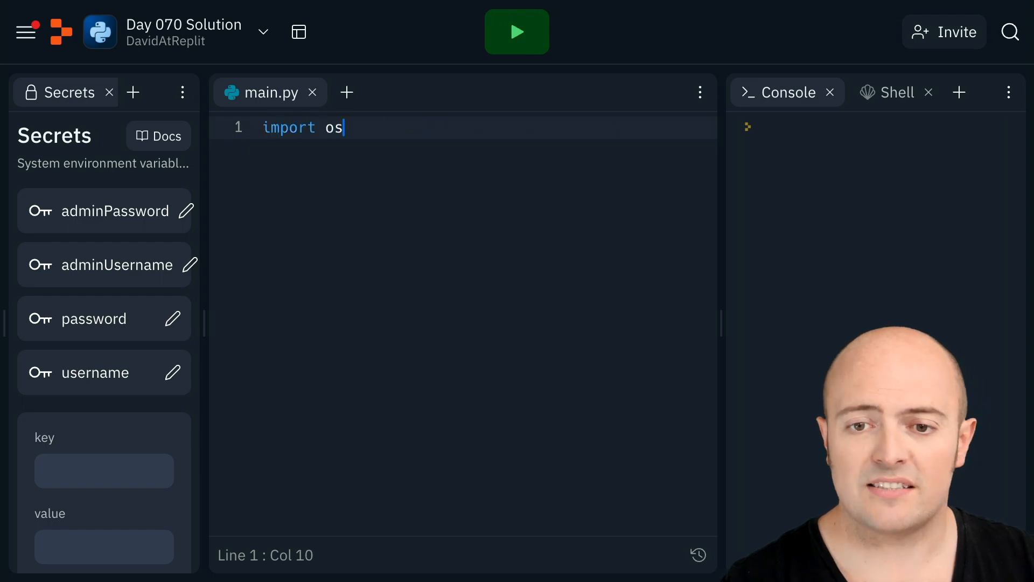
key(Enter)
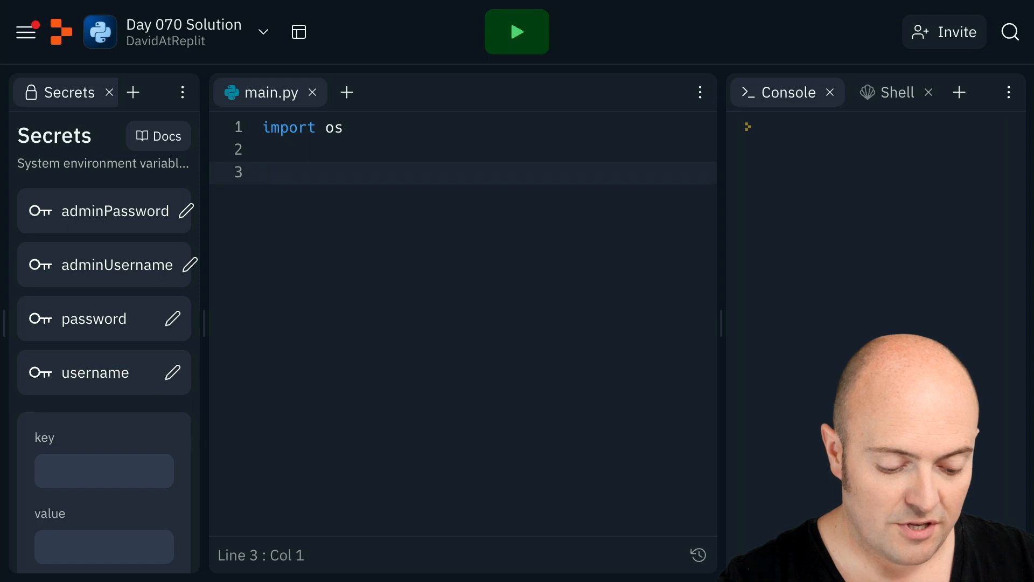
text(while T)
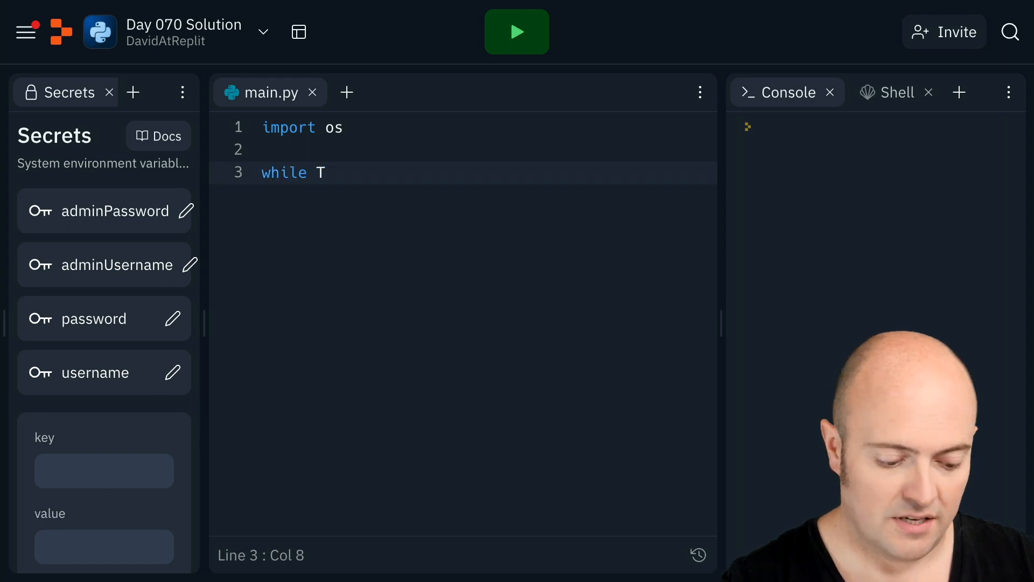
text(rue:)
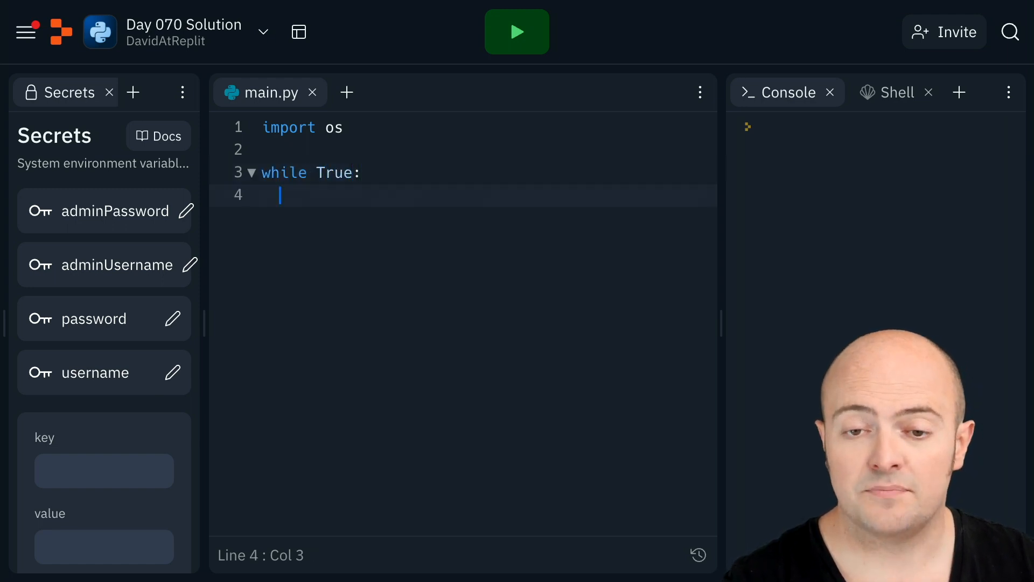
text(username = input(")
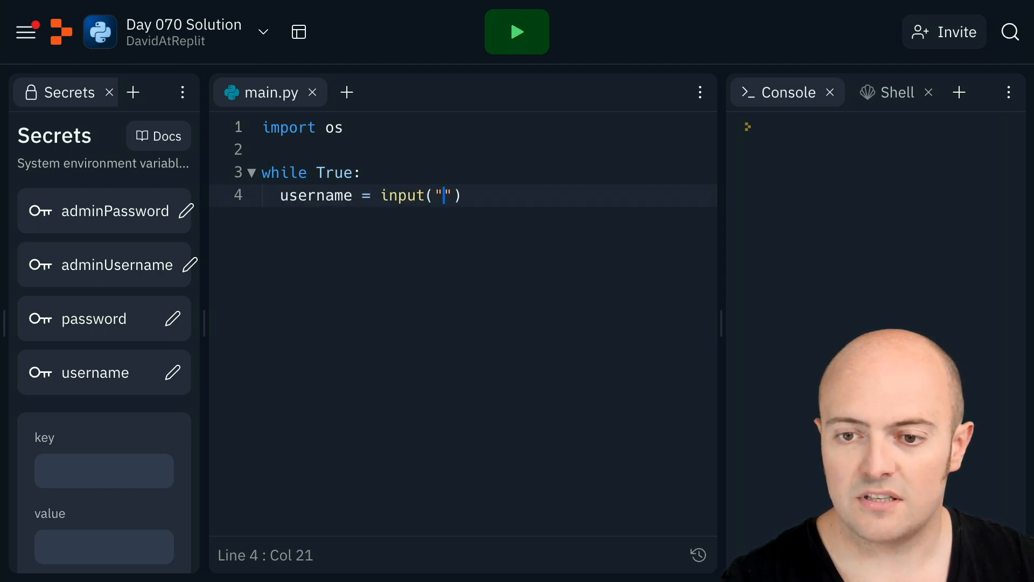
text(Username:)
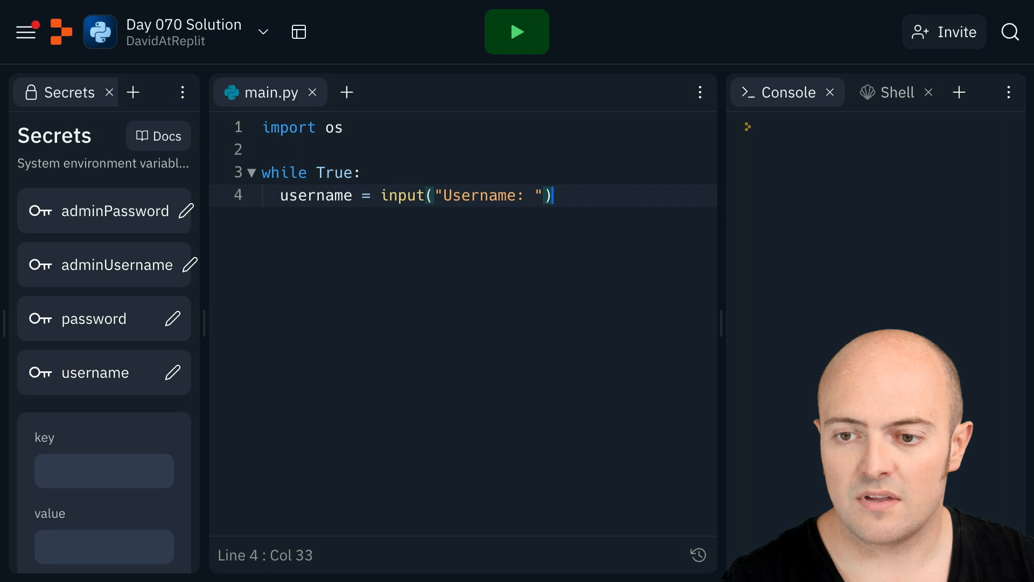
text(password = input("Pas)
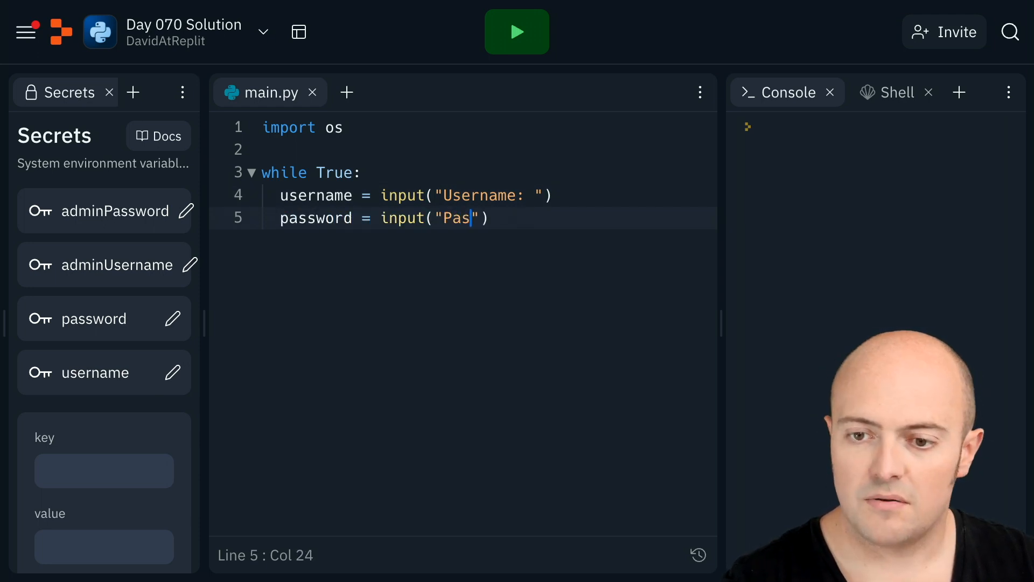
text(sword:)
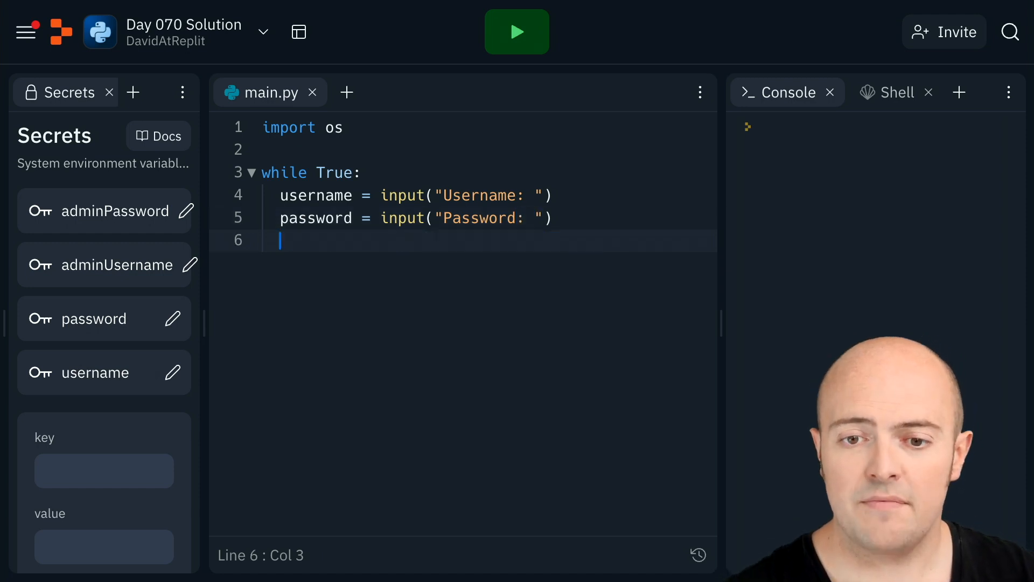
Add an if matching both inputs to the adminUsername and adminPassword secrets, printing 'Welcome Admin'.
text(if username ==)
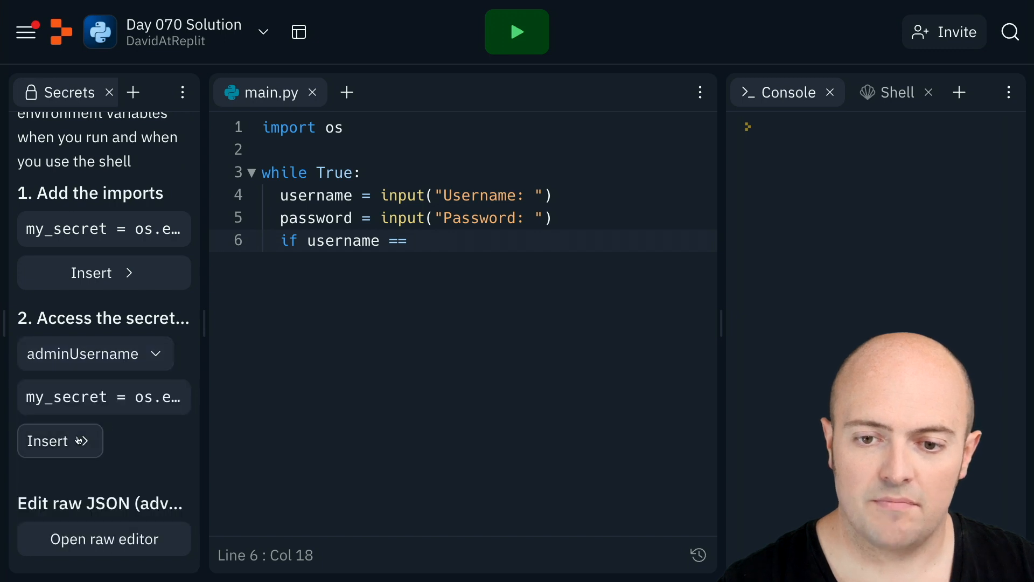
click(60, 440)
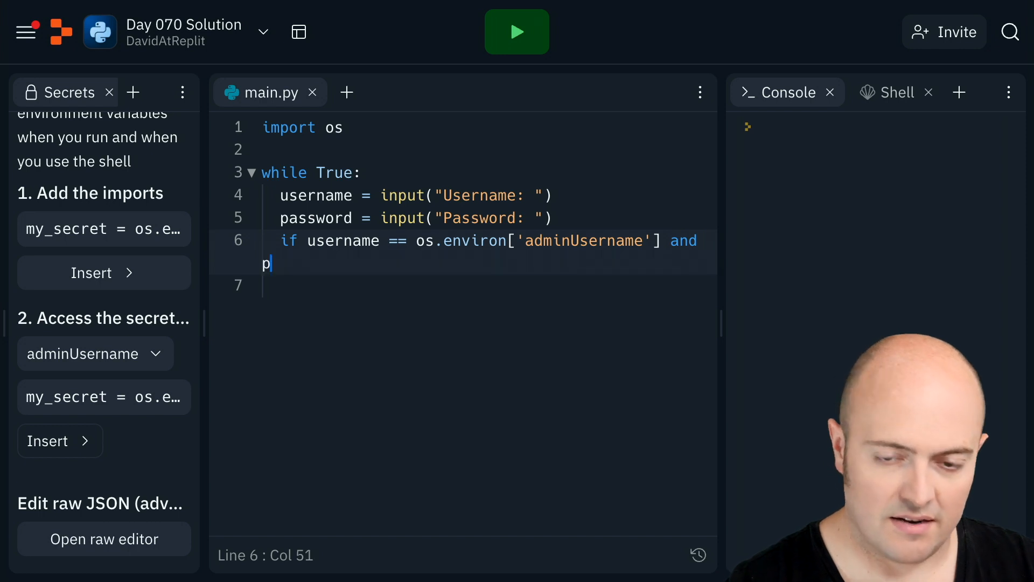
text(assword ==)
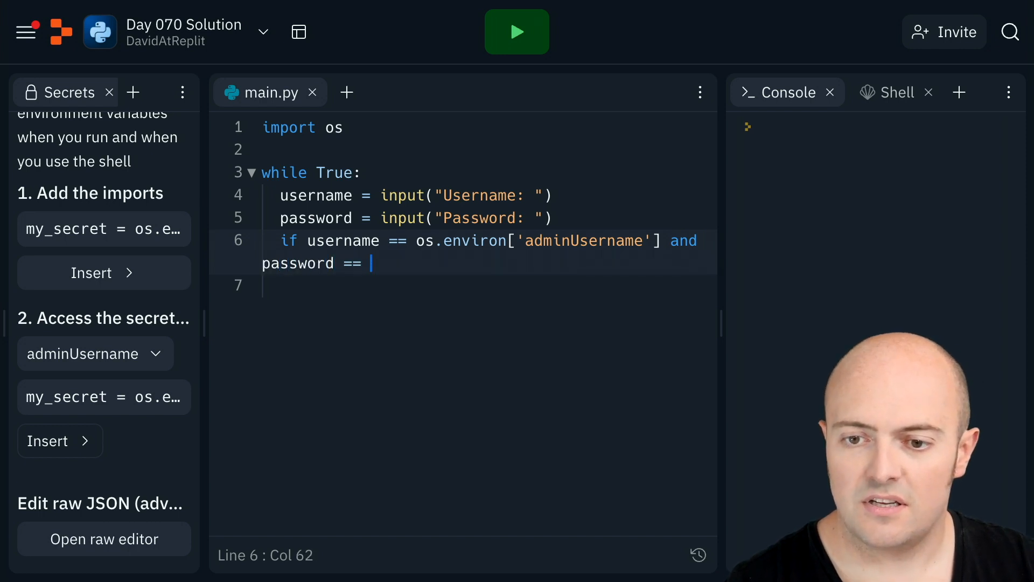
click(96, 353)
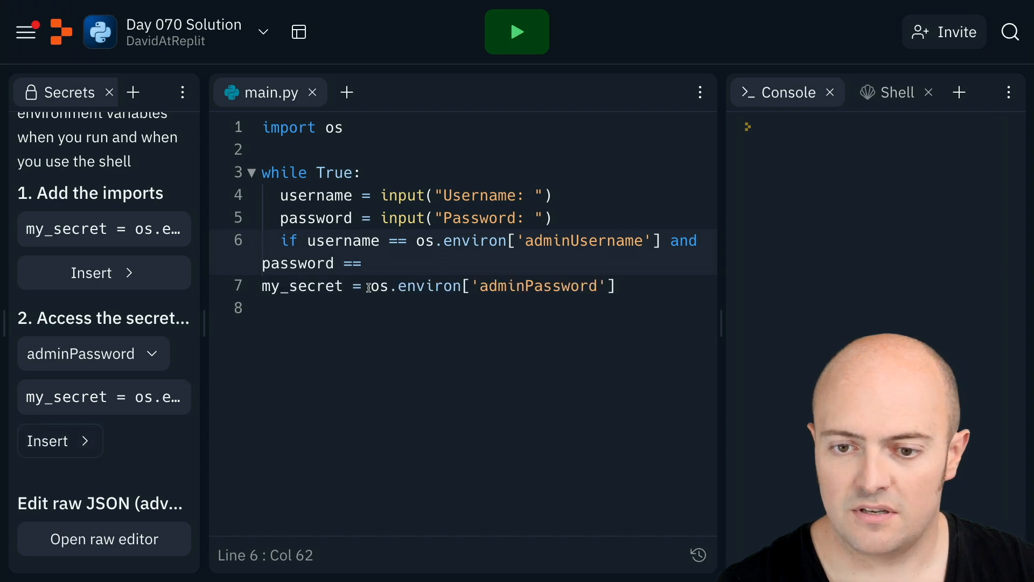
key(Backspace)
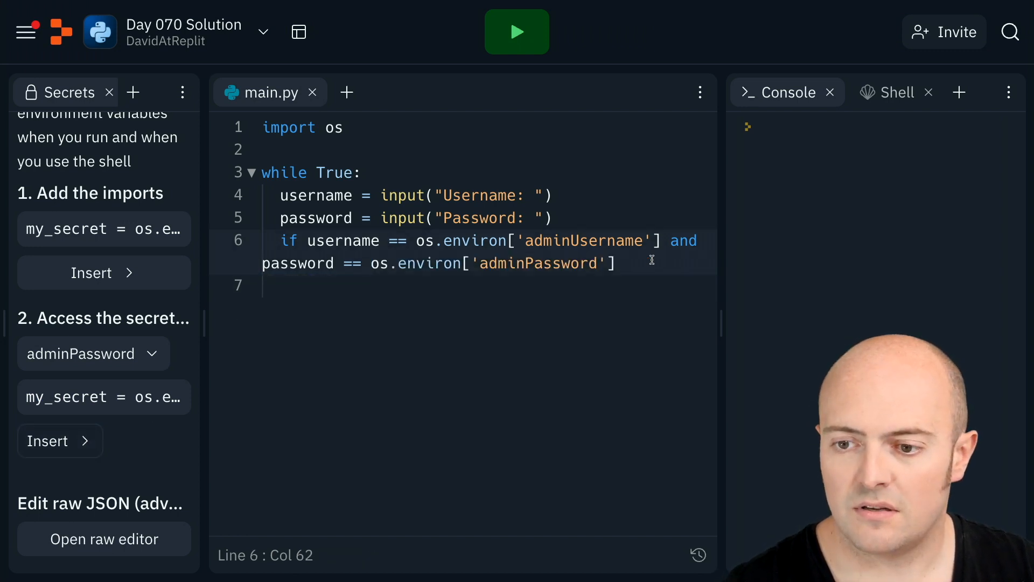
text(:)
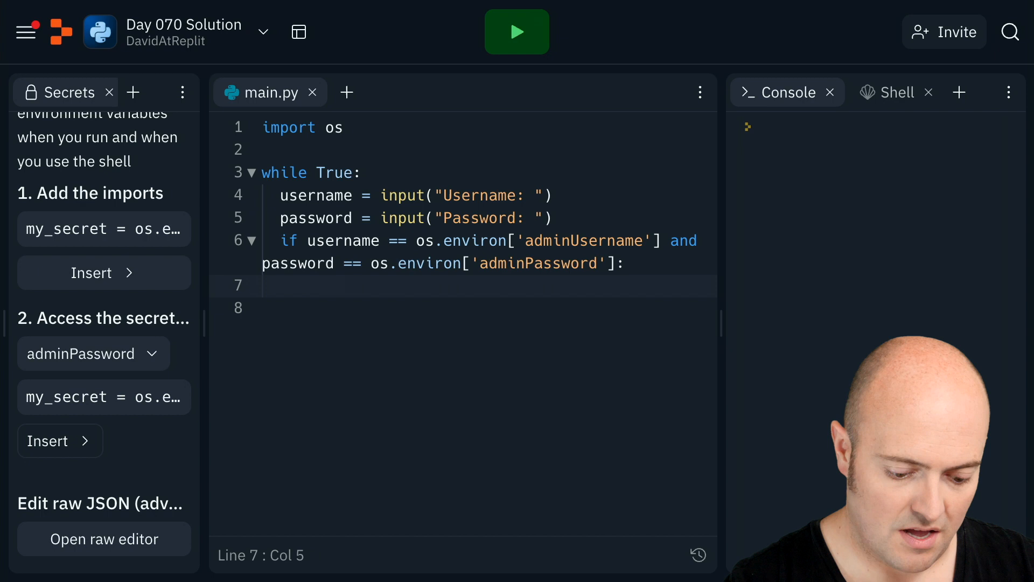
text(print("Welc"))
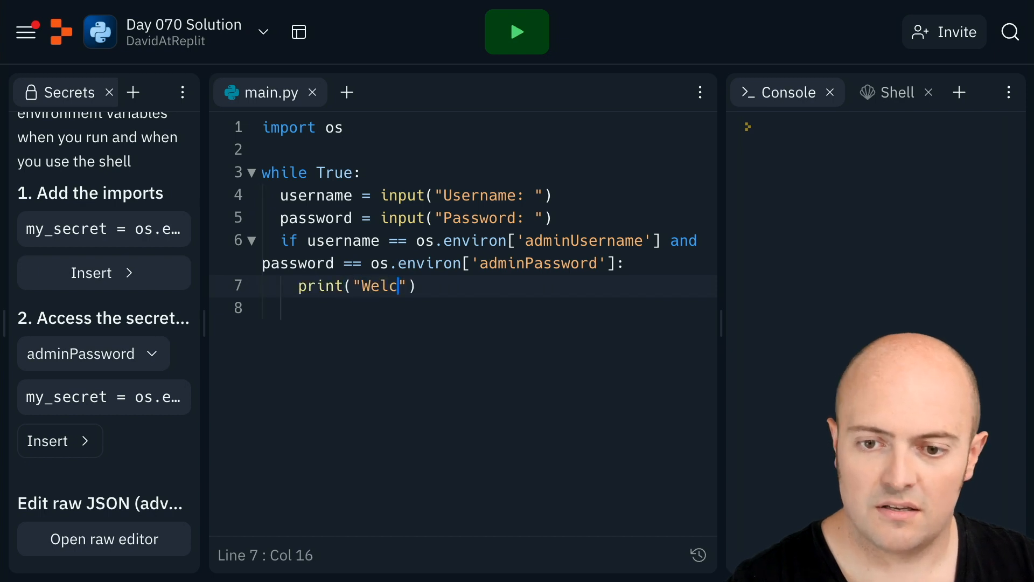
text(ome Admin)
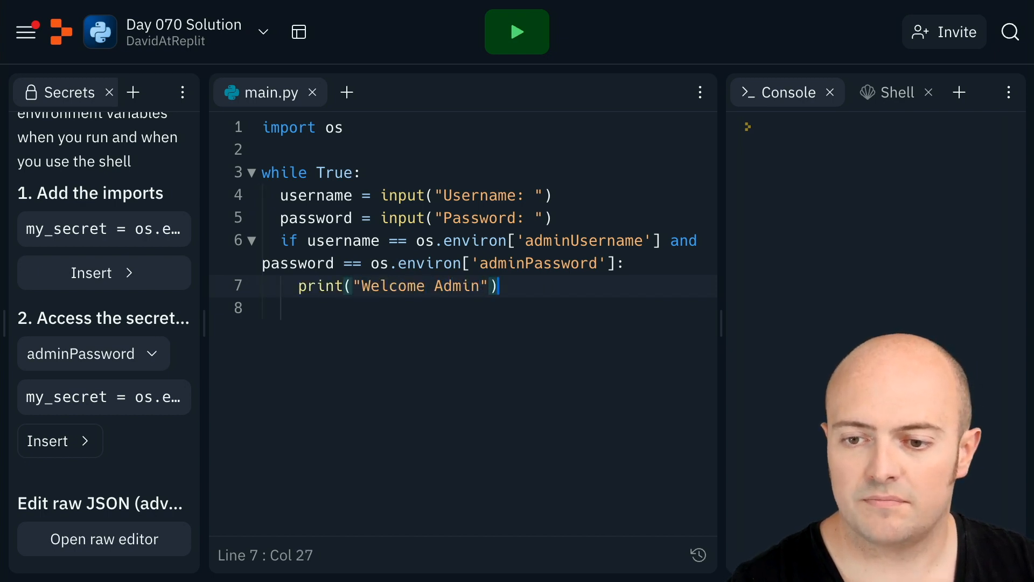
Add an elif comparing username and password to the username and password secrets.
text(elif u)
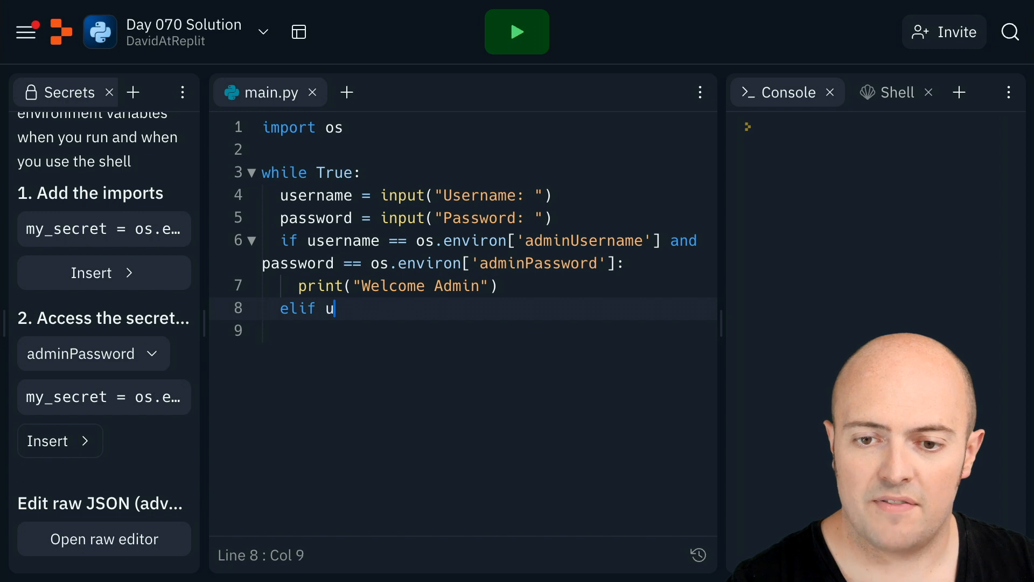
text(sername ==)
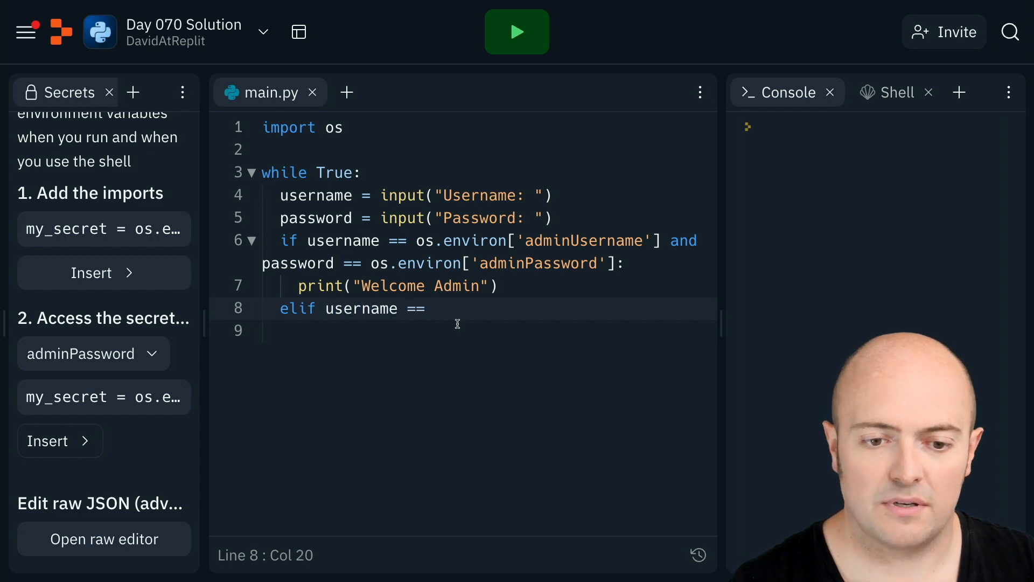
click(94, 353)
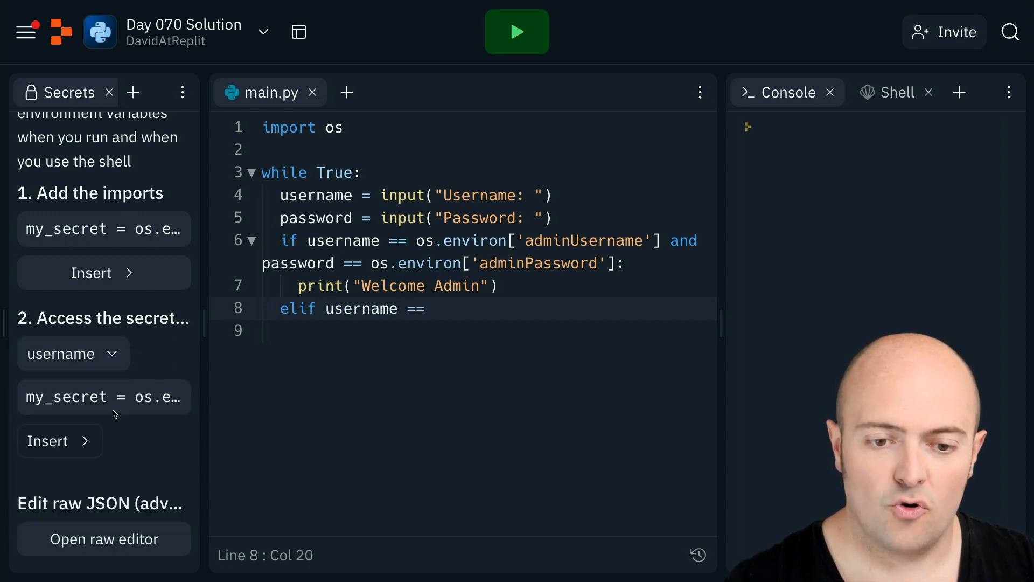
text(os.environ['username'])
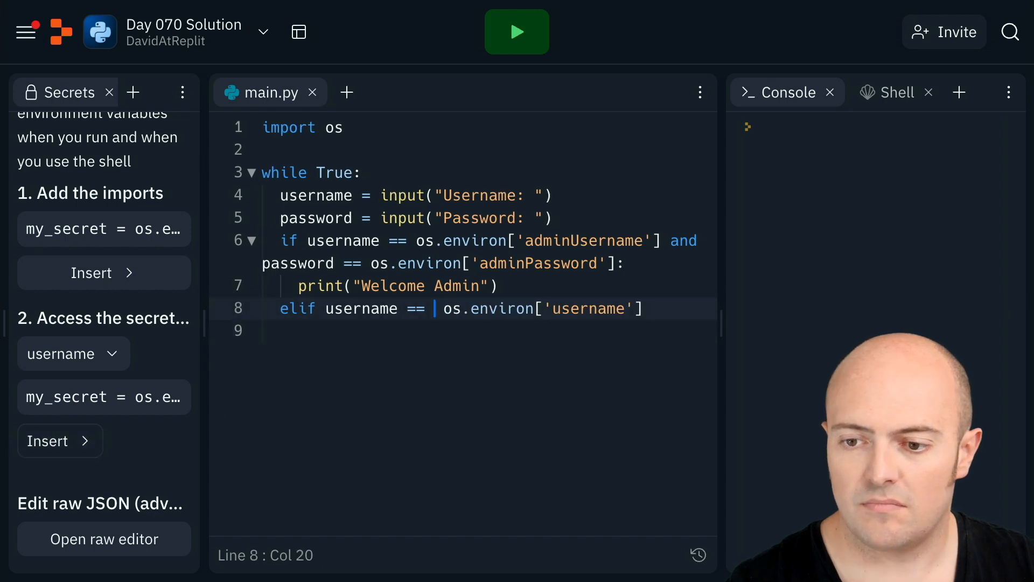
text(and)
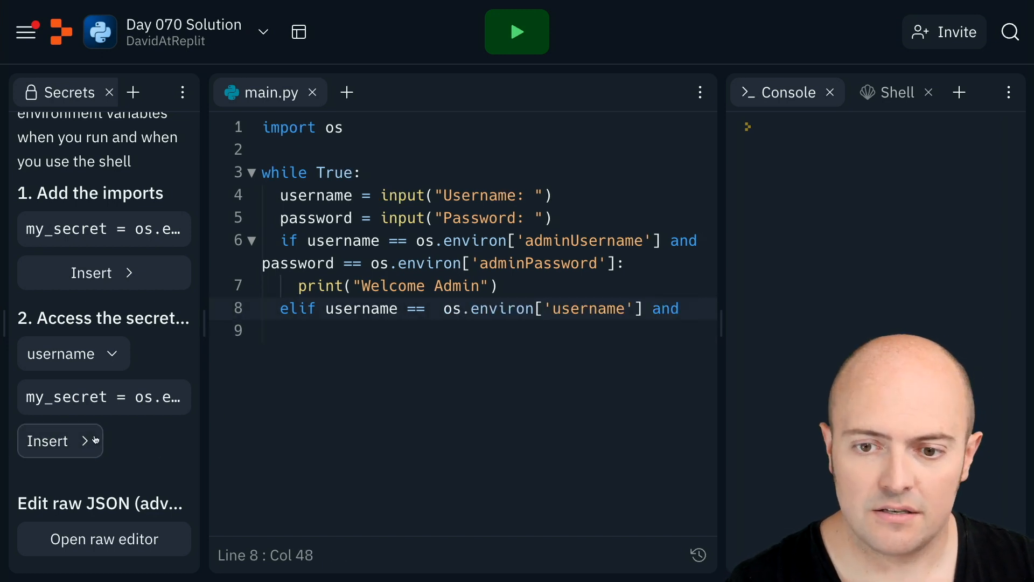
text(password ==)
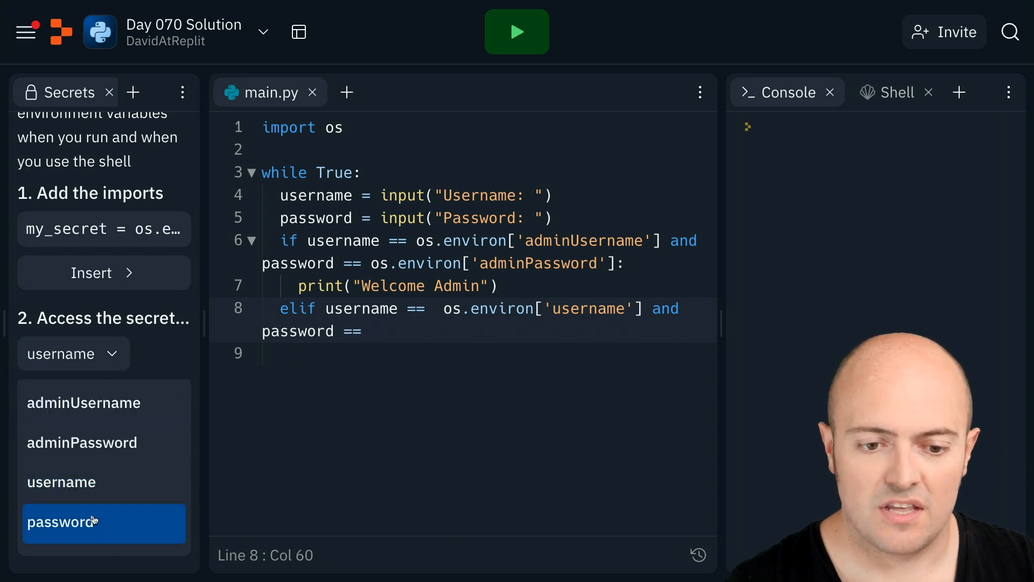
click(103, 522)
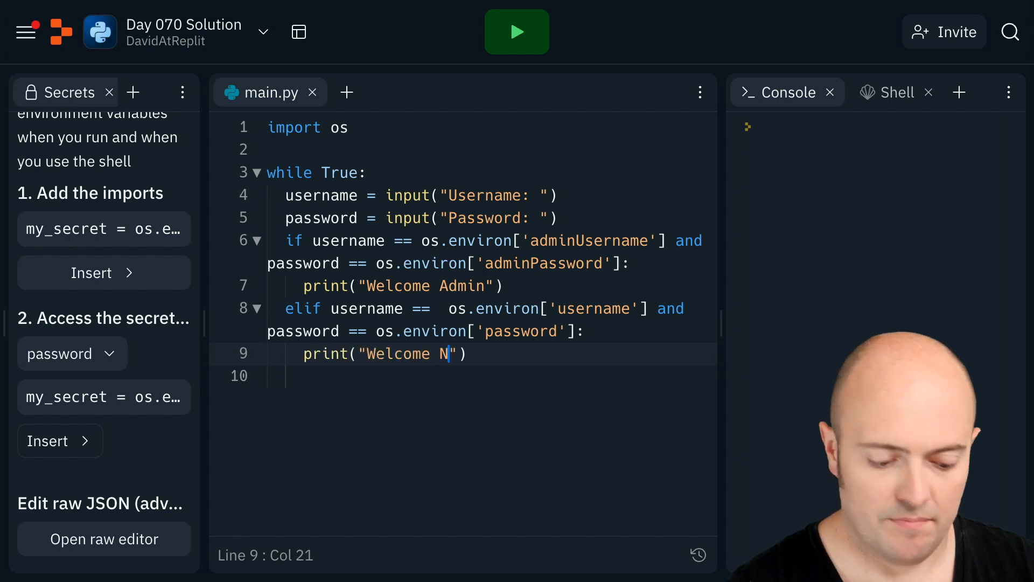
Print 'Welcome Normy', add an else printing 'Try again', add break, and run.
text(ormy)
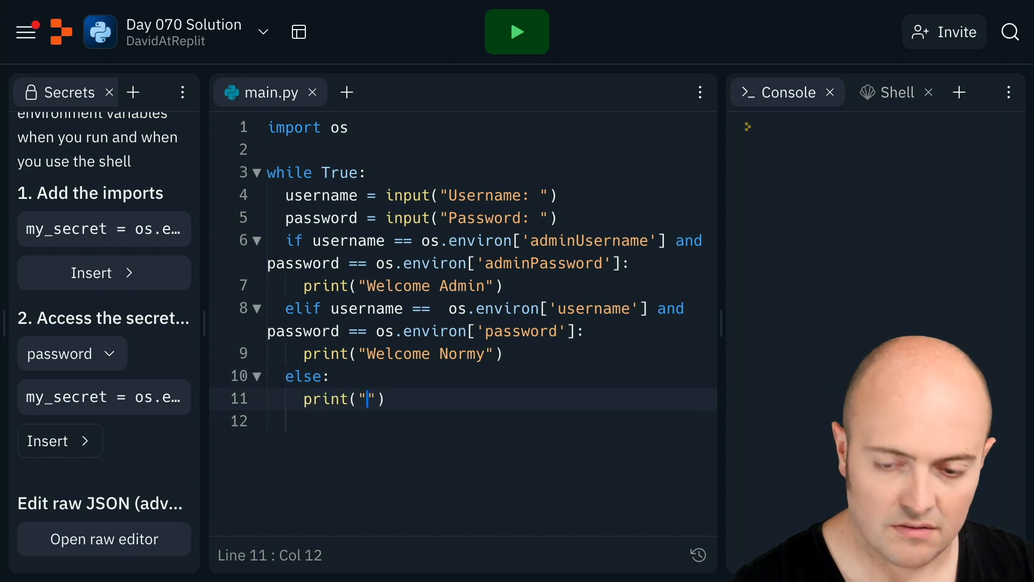
text(Try again)
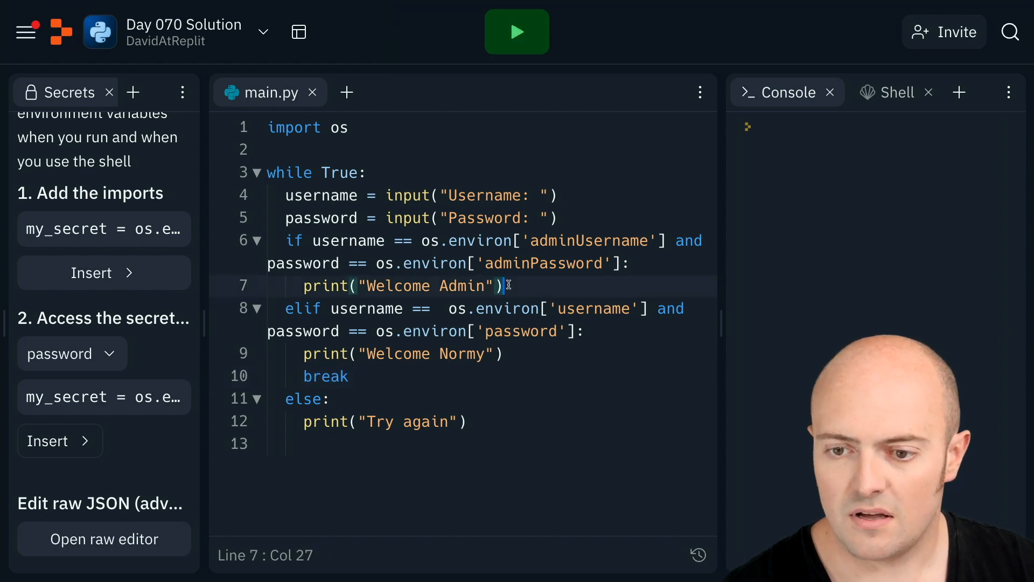
text(break)
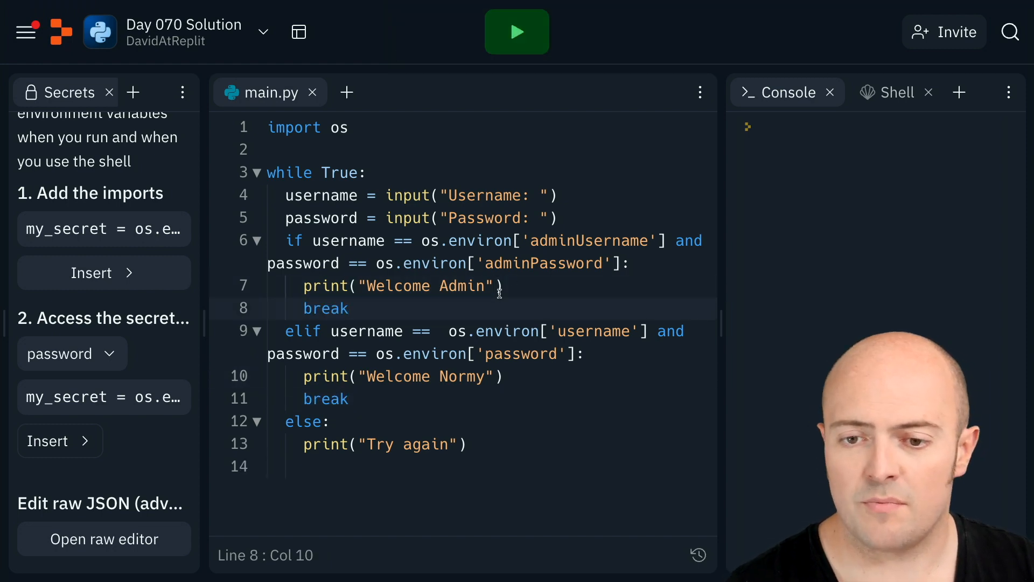
click(517, 32)
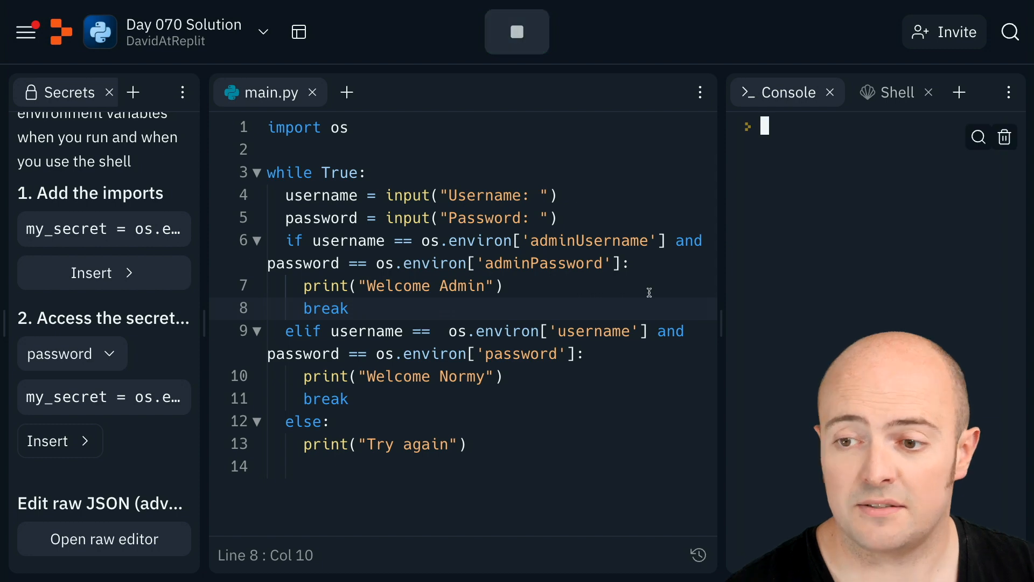
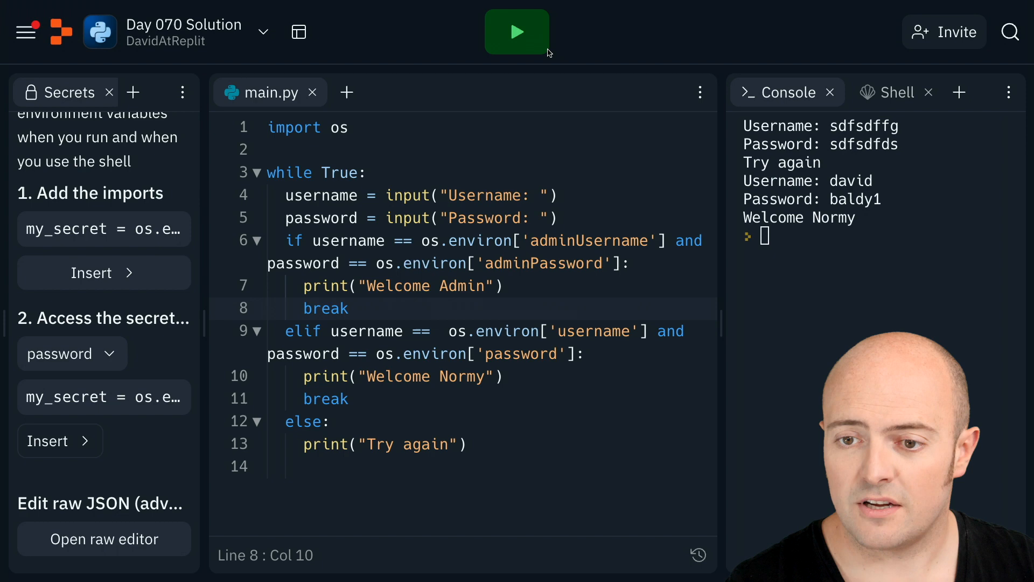
click(516, 32)
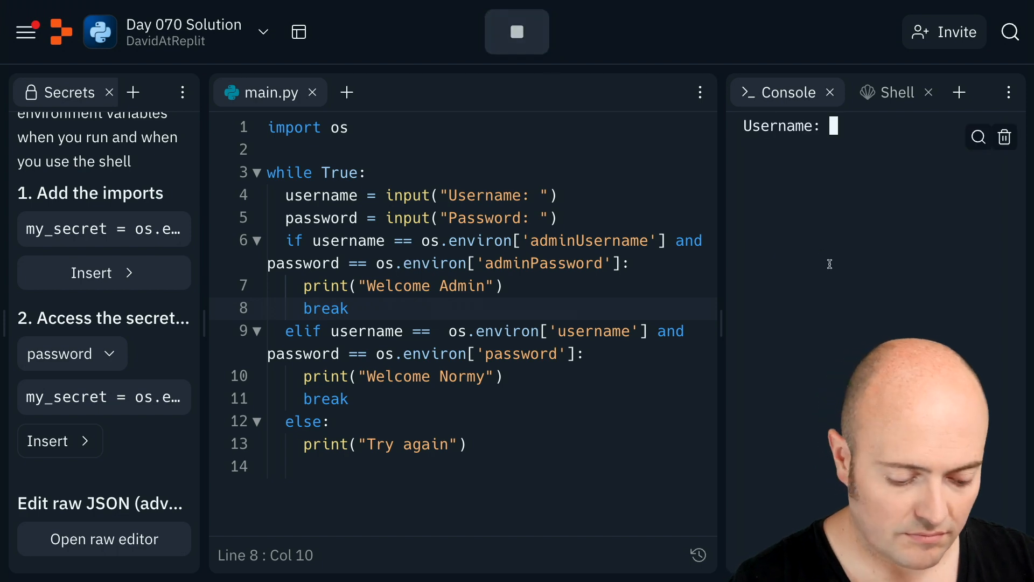